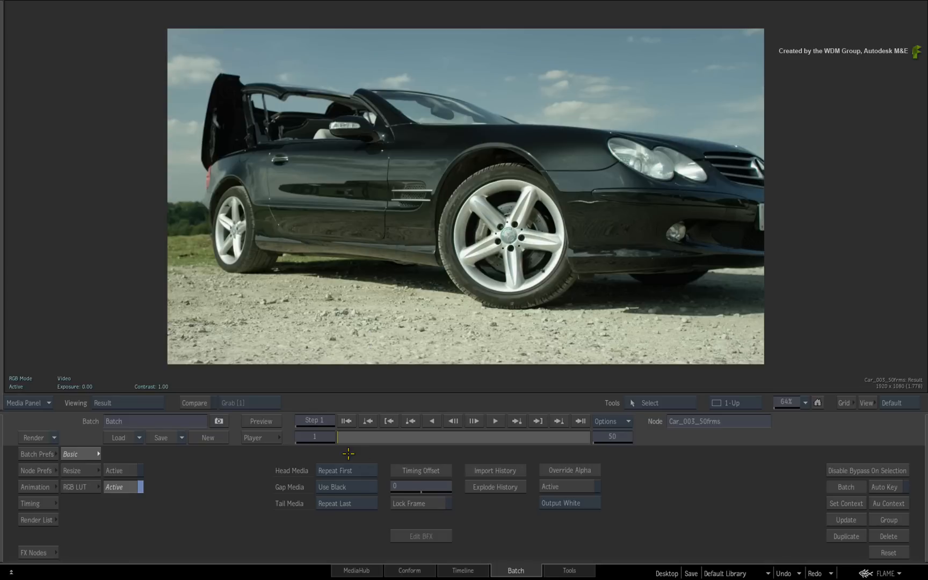
Step: Add an Action node beside the Car_003 clip in the Batch schematic
left_click(126, 403)
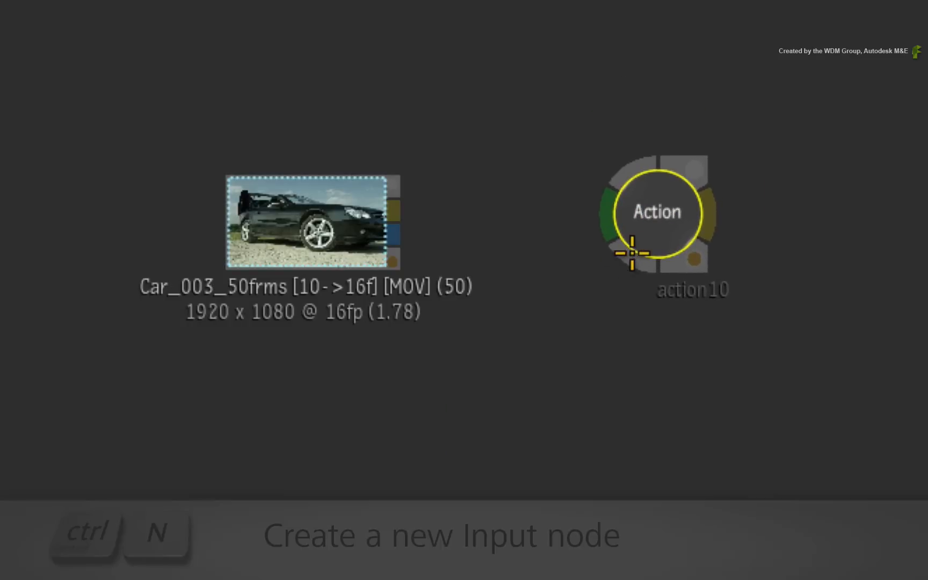
Step: Create a new media input on action10 and feed the car clip into it
key("ctrl+n")
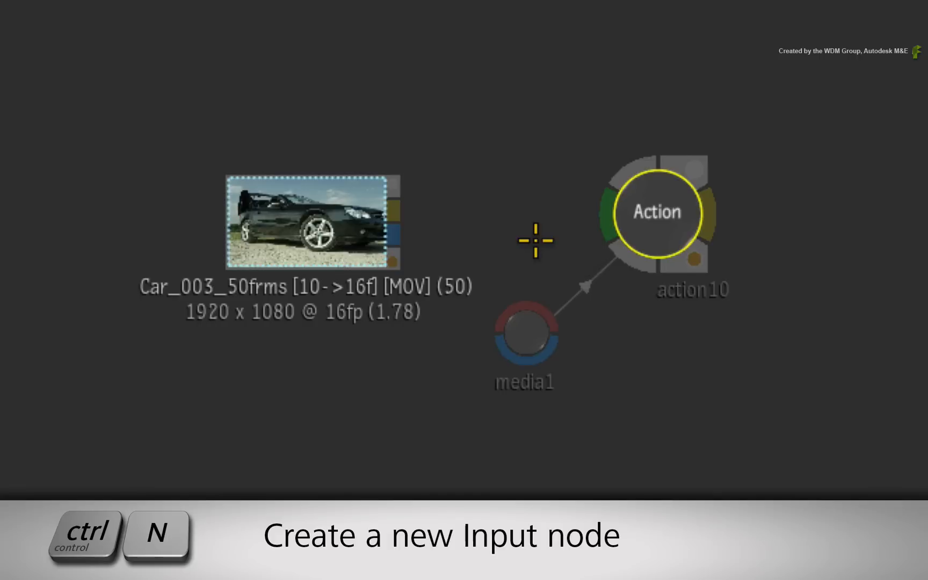
left_click_drag(392, 207, 525, 302)
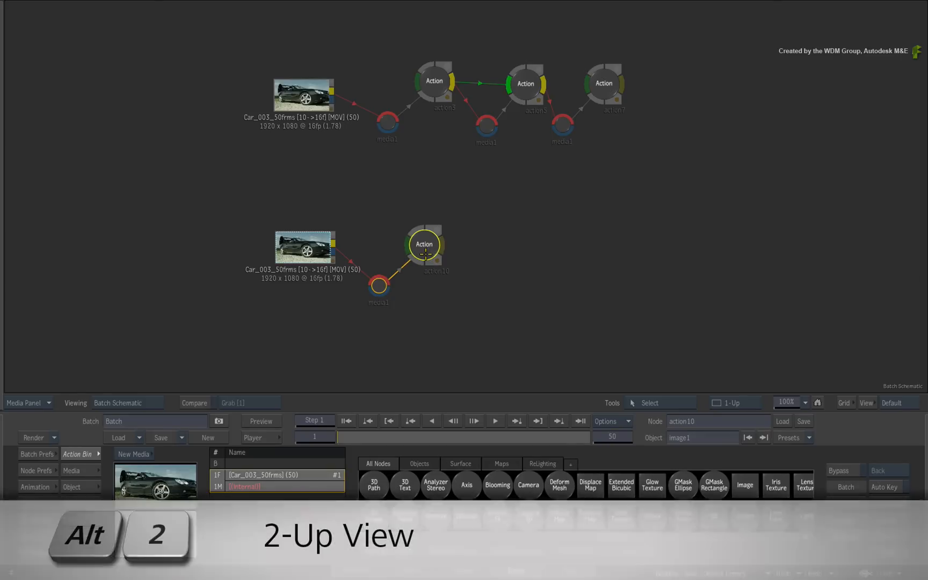
Step: Show action10's schematic and the car-clip image side by side in 2-Up view
key("Alt+2")
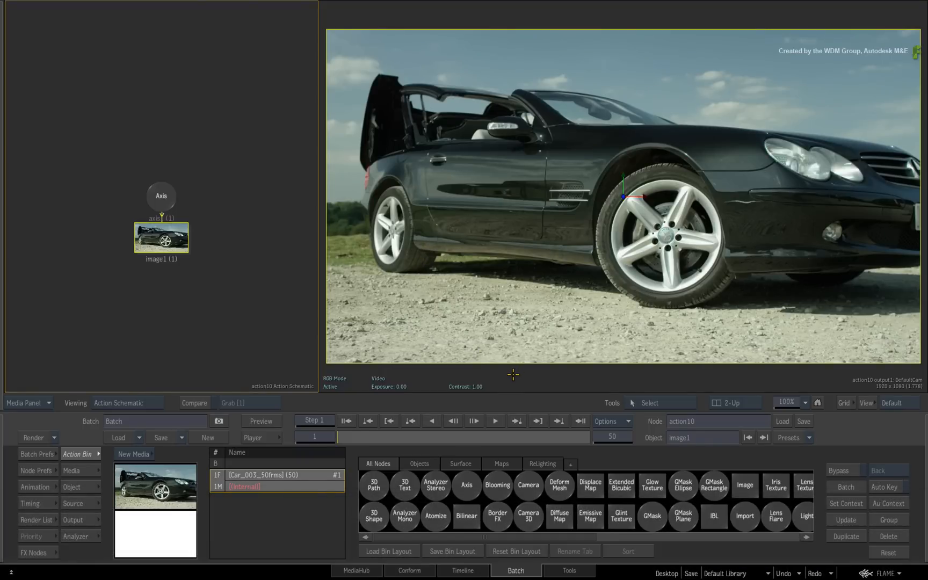
mouse_move(271, 321)
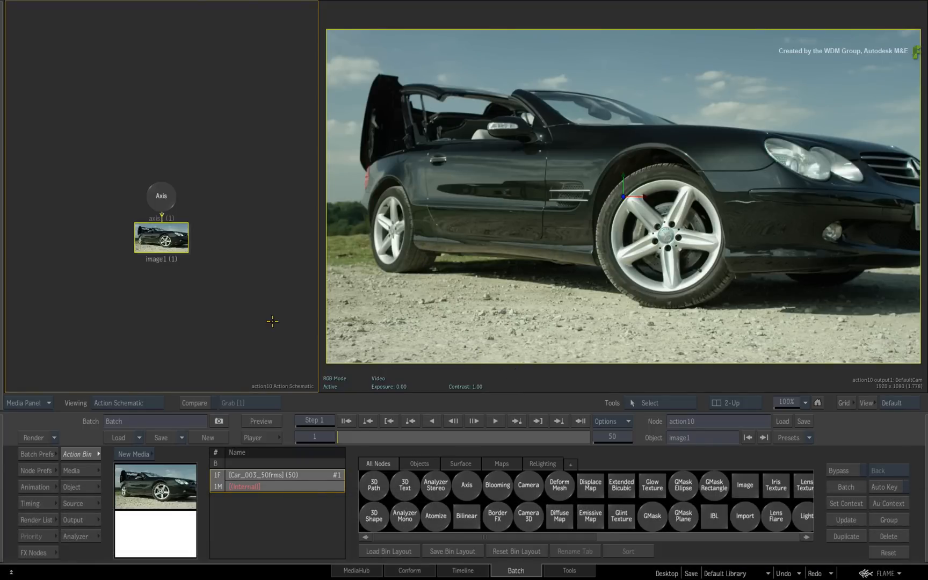
mouse_move(221, 345)
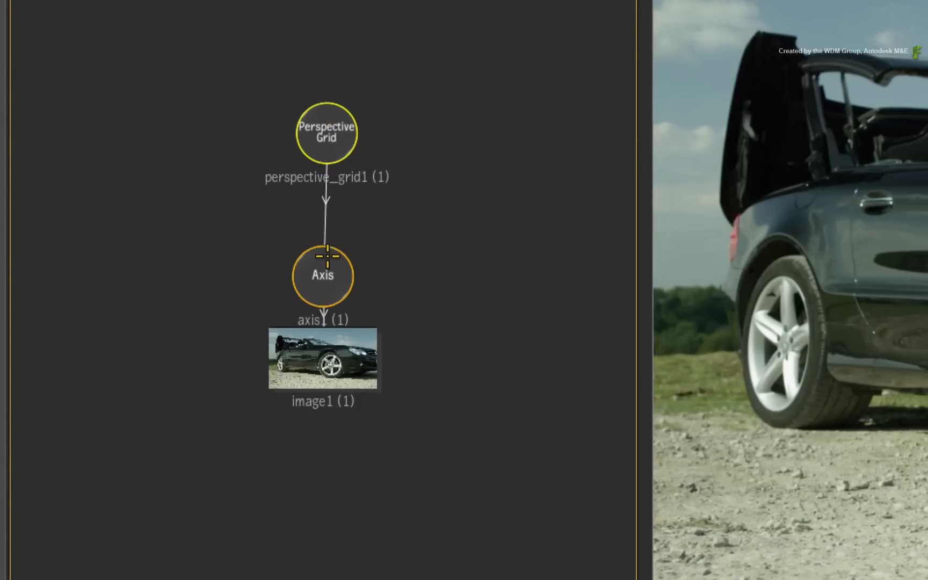
mouse_move(392, 228)
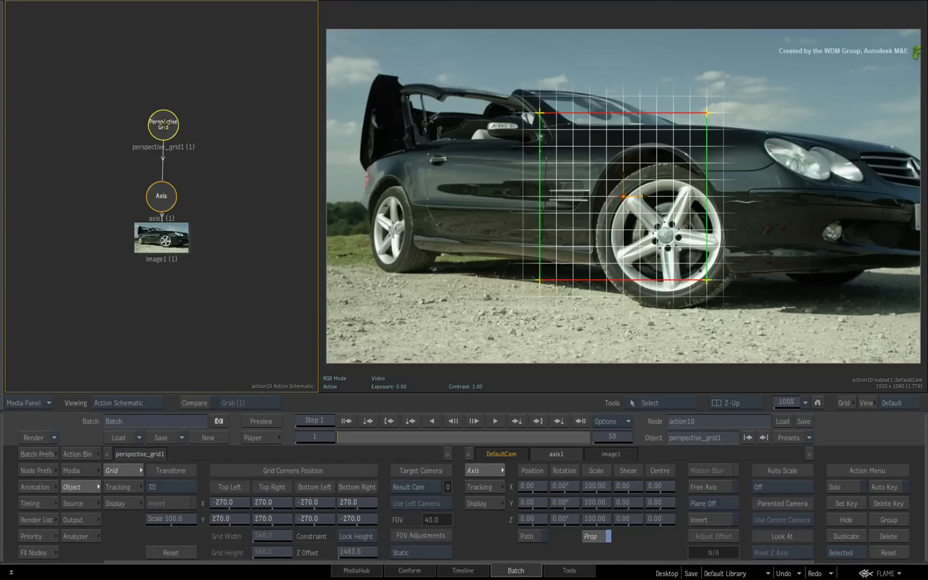
Step: Solo the perspective grid to reshape its corners along the car's side
key("F8")
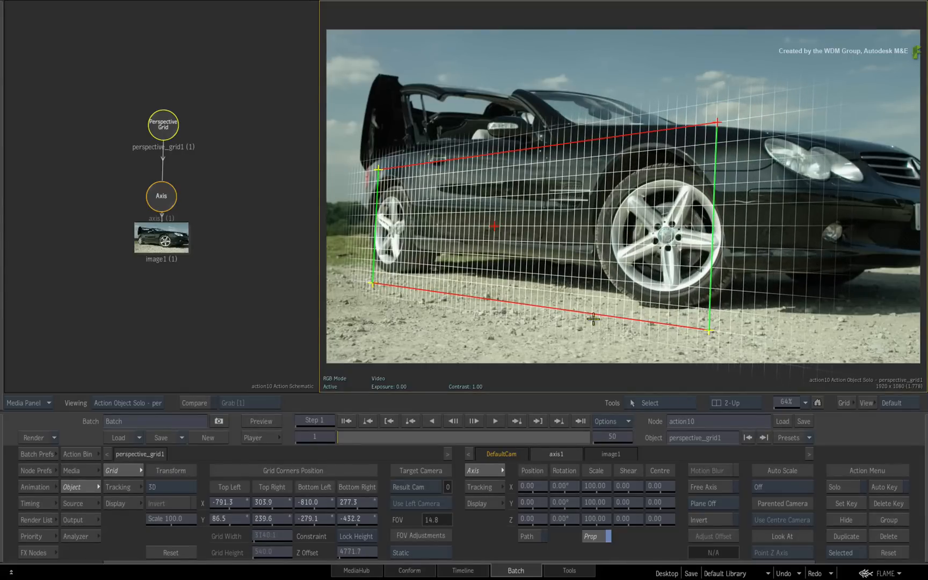
mouse_move(562, 327)
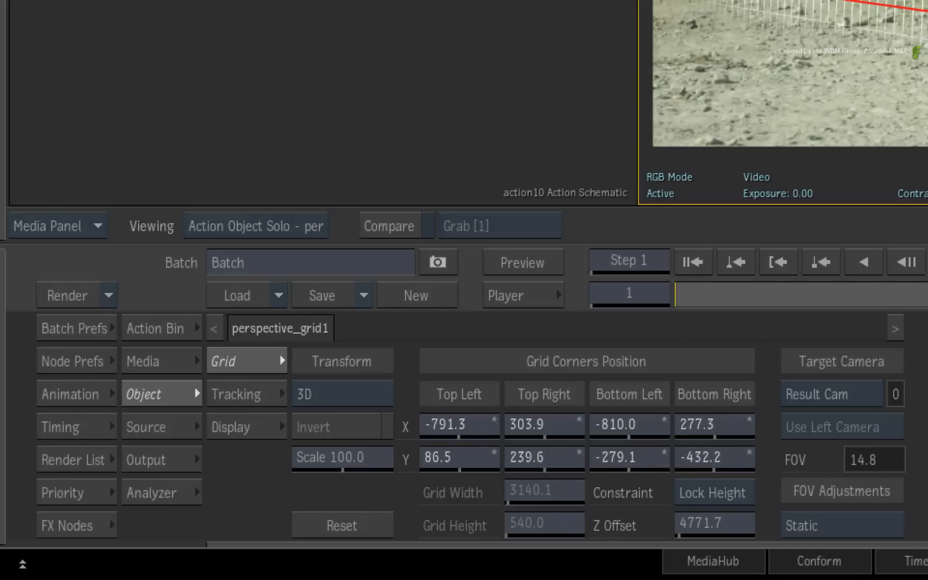
Step: Track the perspective grid forward through the shot with Lighting compensation enabled
left_click(236, 393)
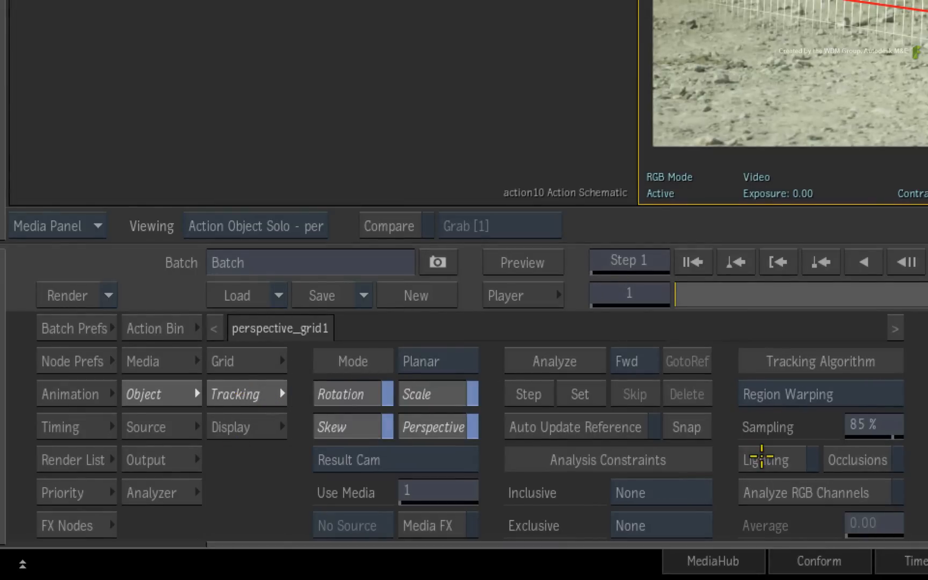
left_click(767, 459)
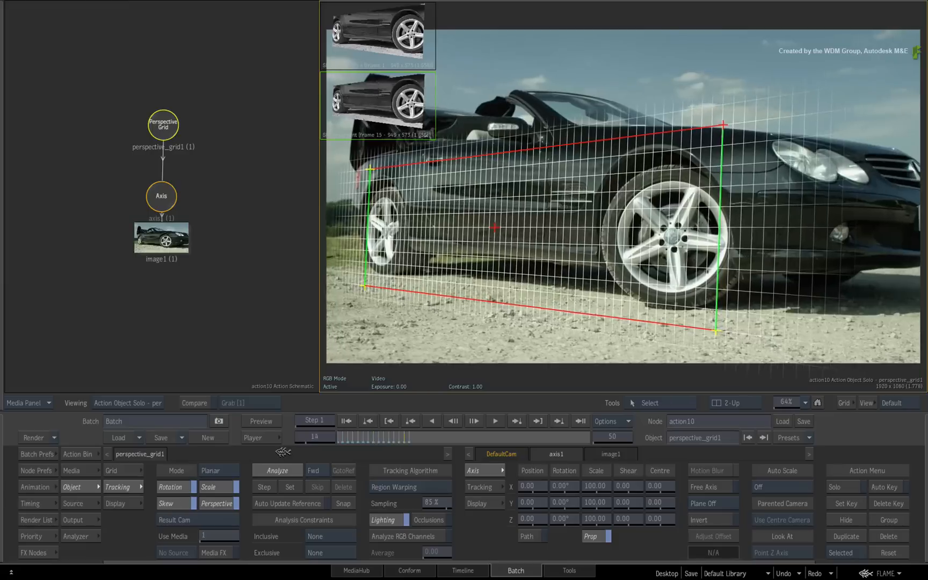
left_click(276, 470)
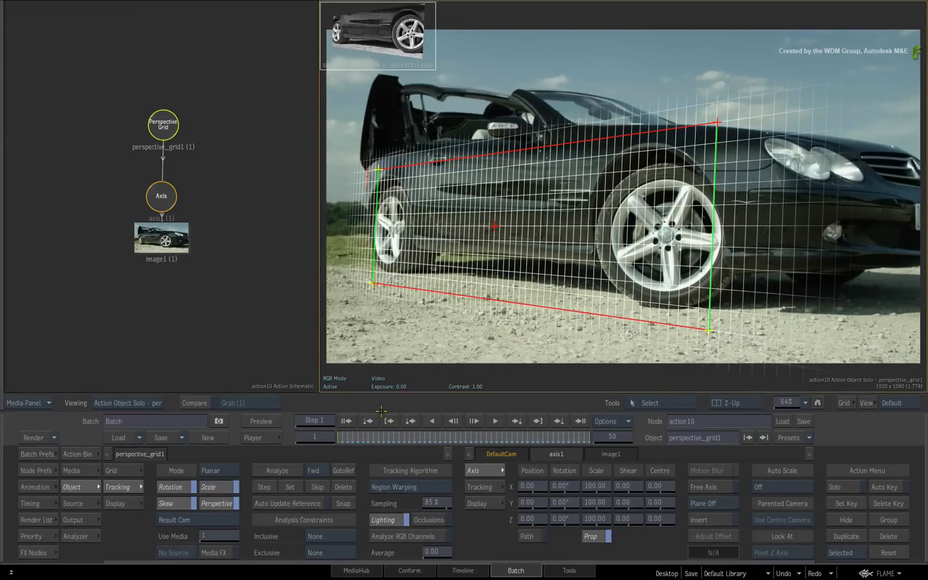
key("F4")
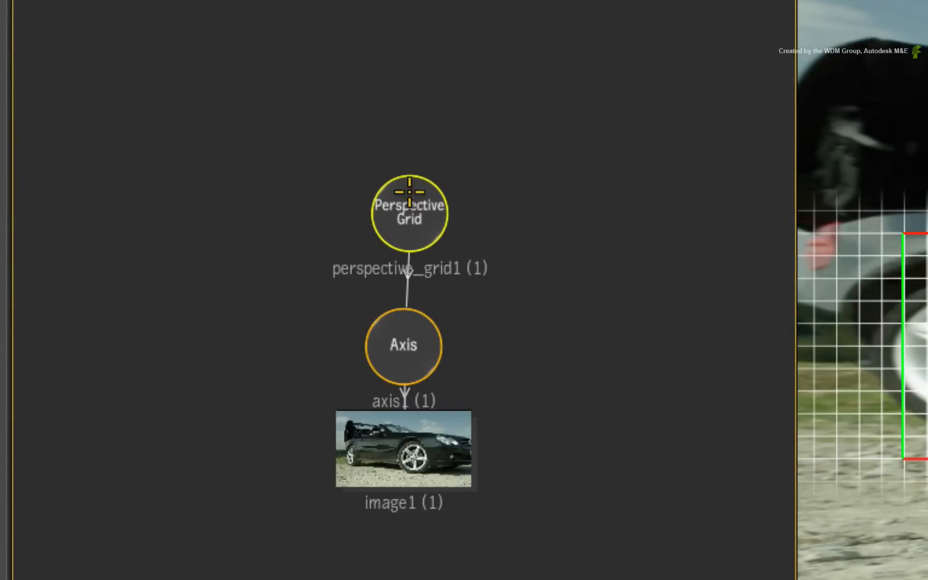
Step: Duplicate perspective_grid1 as perspective_grid2 and place the copy above the original
key("ctrl+d")
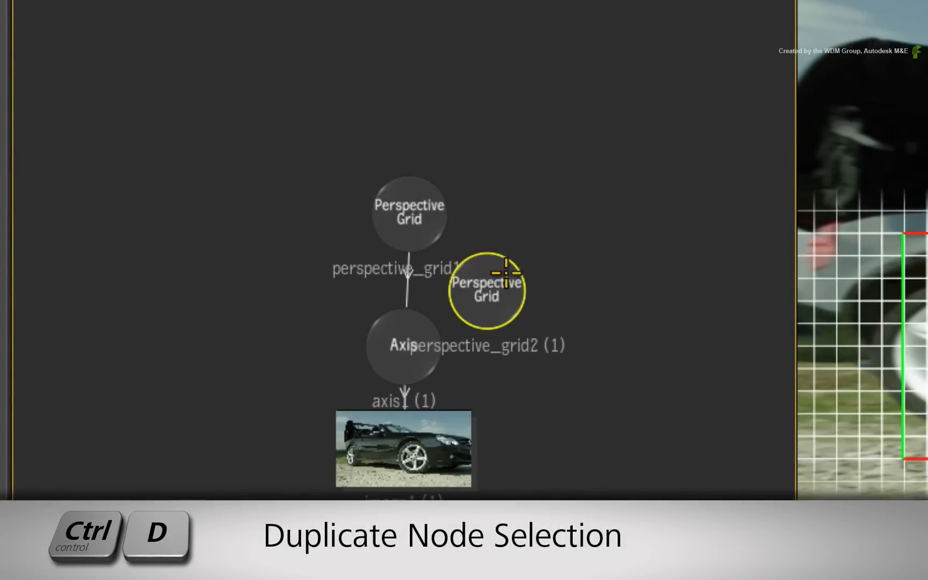
key("ctrl+d")
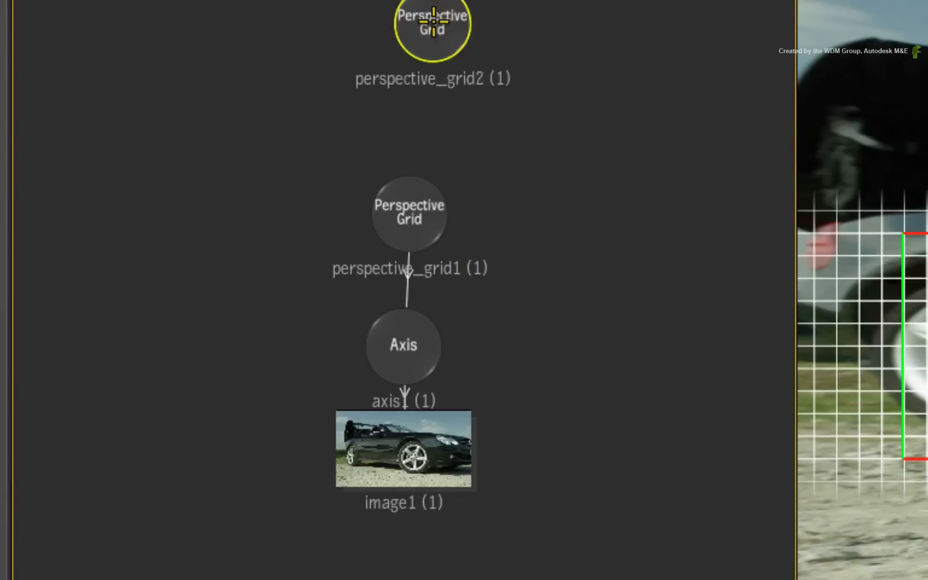
left_click_drag(433, 28, 410, 51)
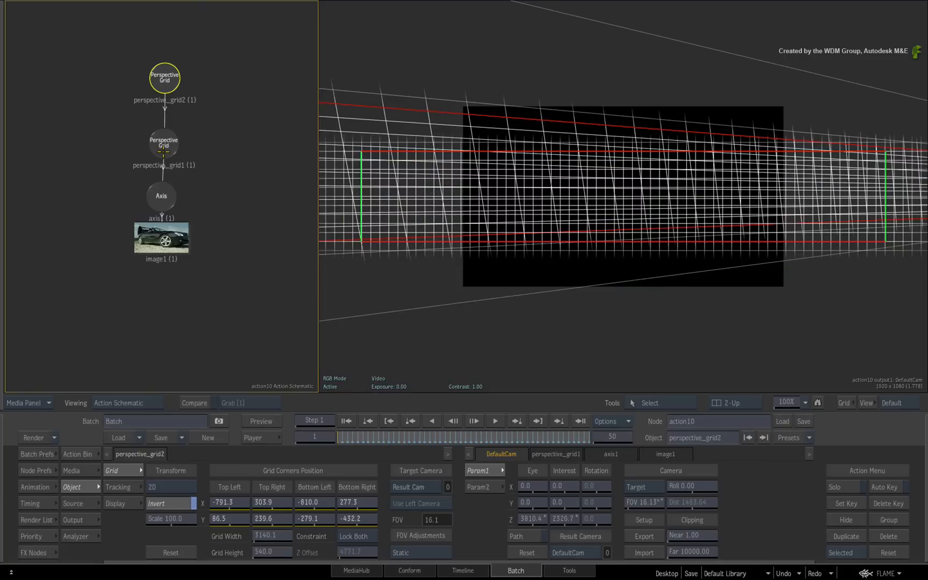
mouse_move(189, 130)
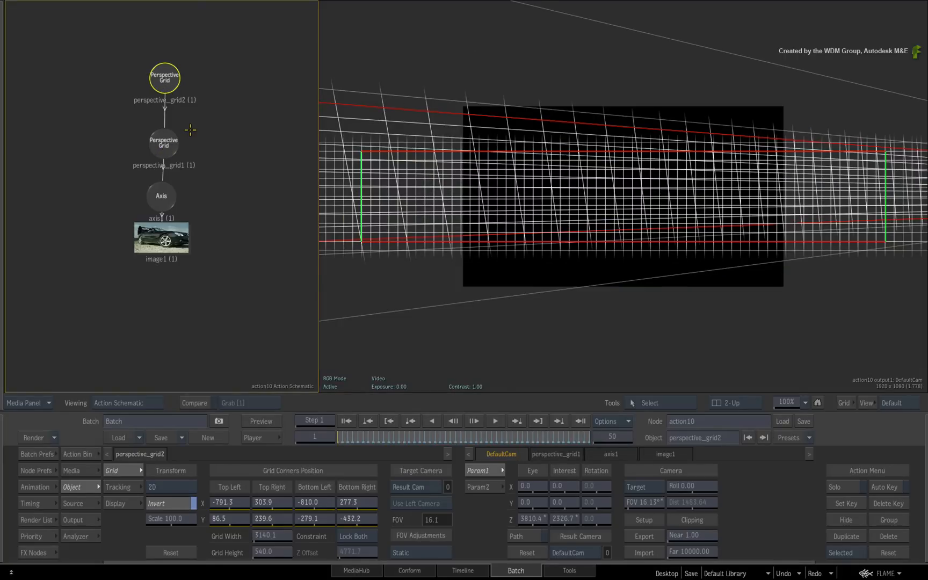
mouse_move(346, 456)
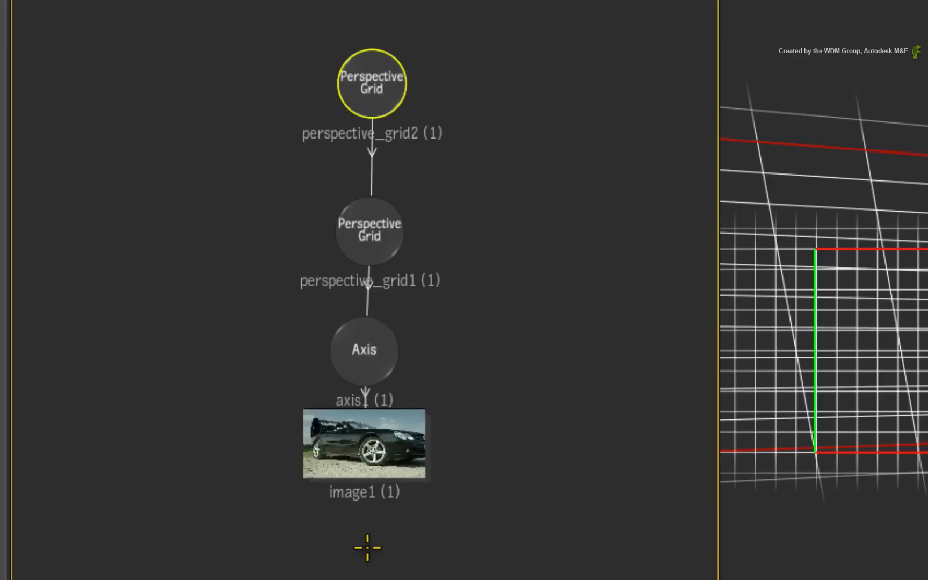
mouse_move(367, 115)
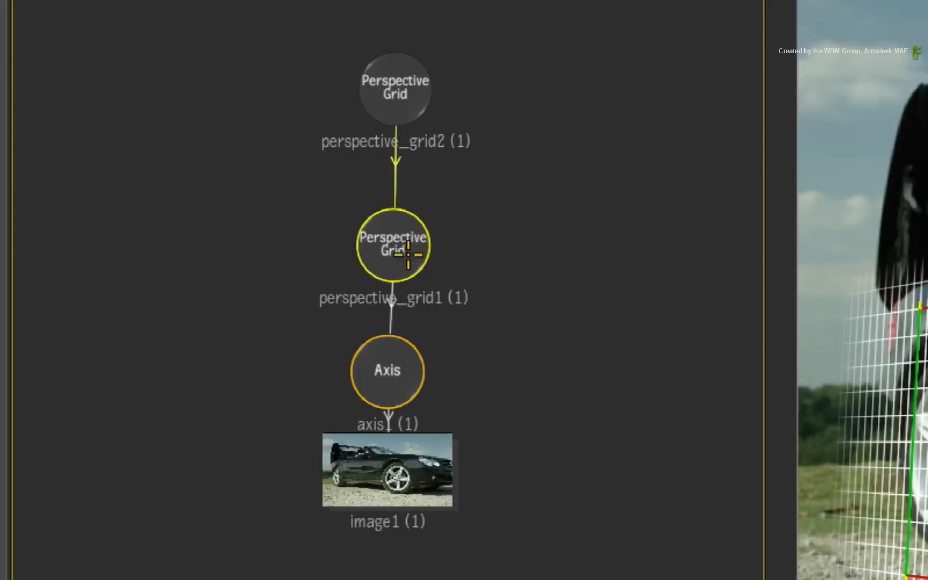
Step: Select the original tracked perspective_grid1 now parented by perspective_grid2
left_click(395, 88)
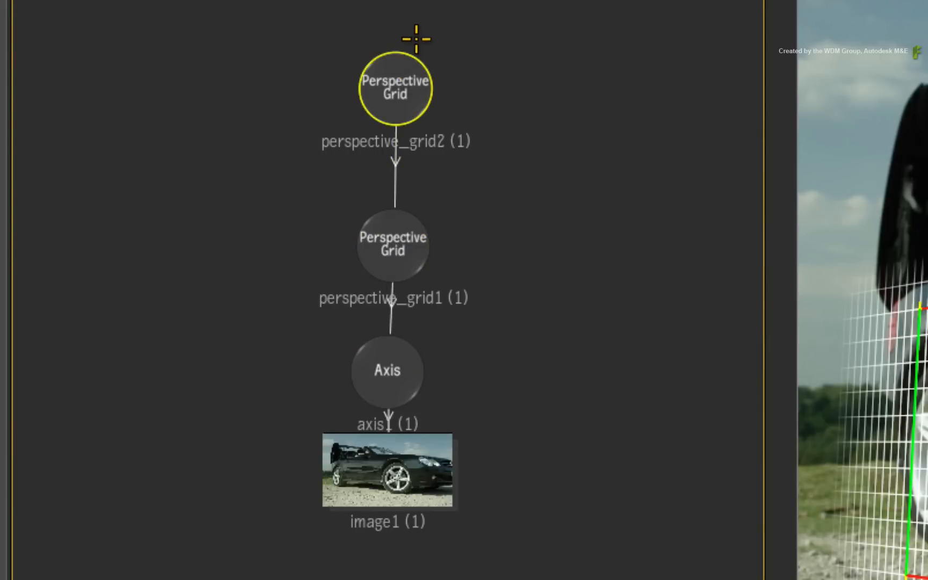
mouse_move(413, 130)
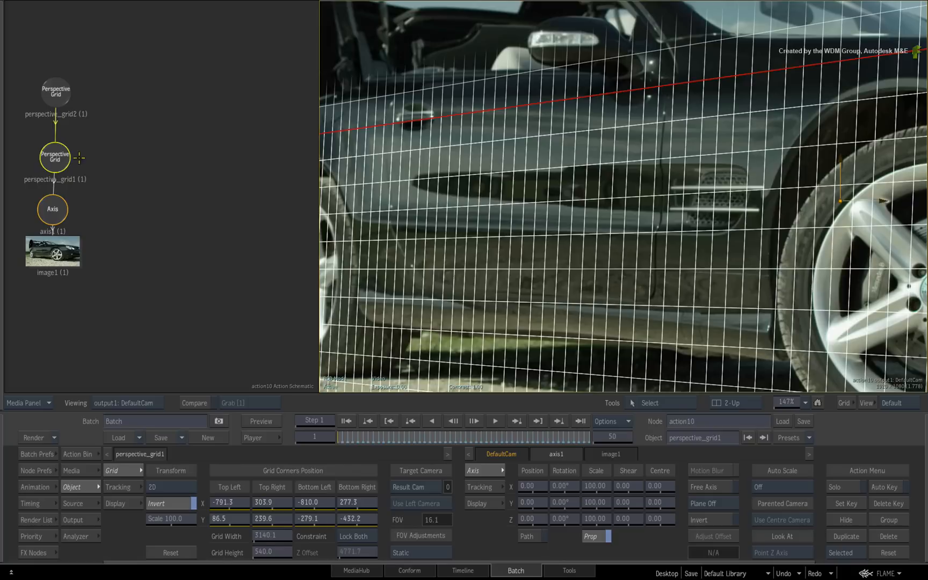
Step: Hide both perspective grids, leaving the new 3D shape and GMask branch visible
key("h")
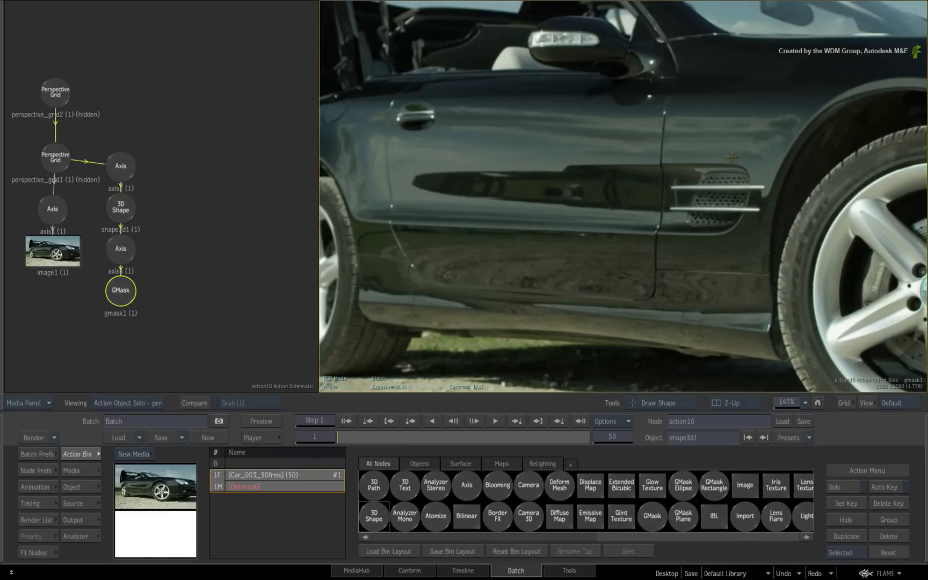
mouse_move(728, 155)
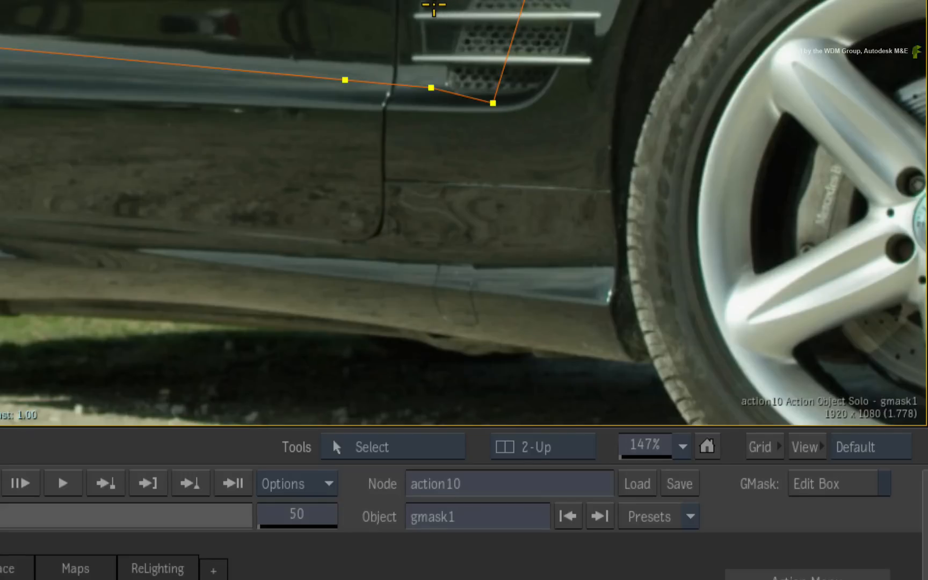
Step: Close the soft-edged GMask around the door reflection and track the shape across the shot
key("a")
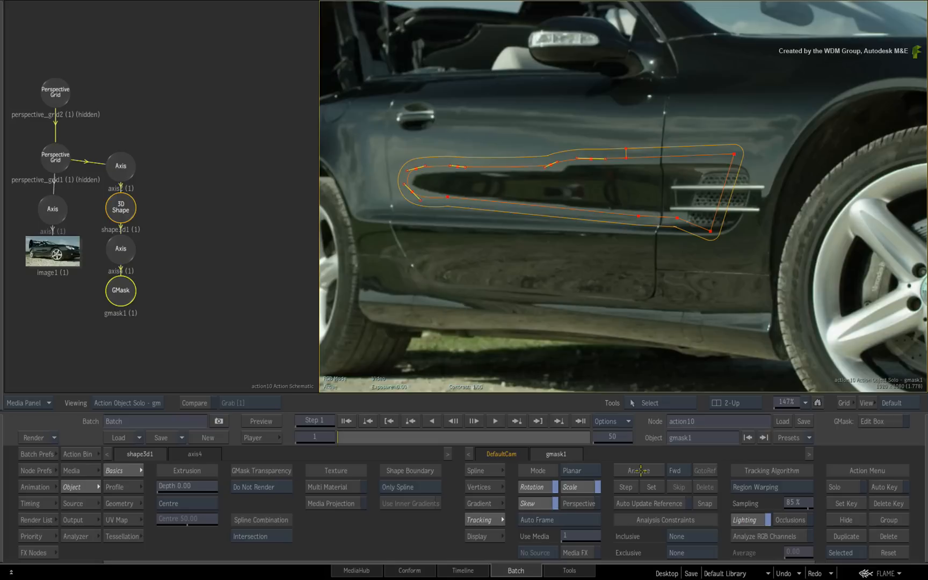
left_click(638, 471)
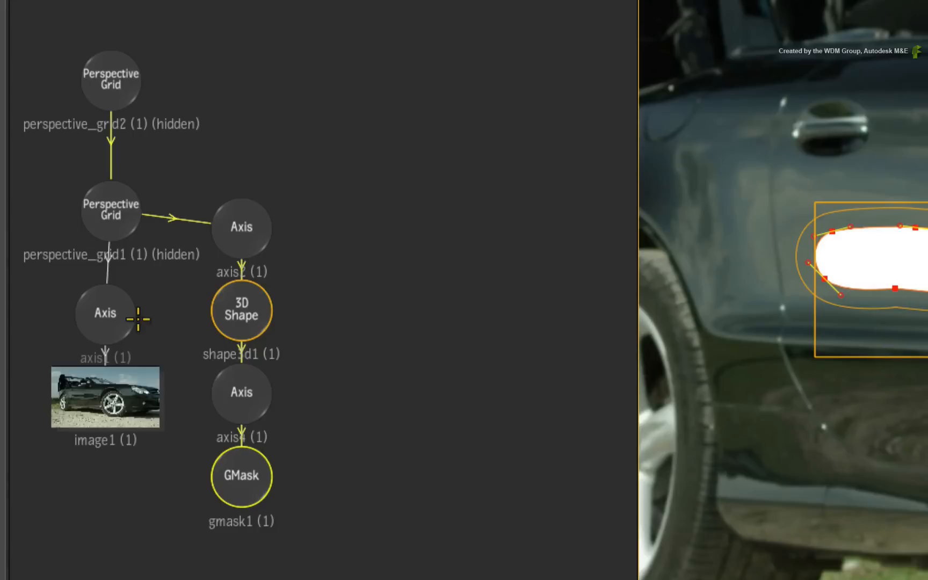
Step: Set shape3d1 to Spline And Gradient boundary, For 3D Shape Only transparency, and project the car footage
left_click(240, 311)
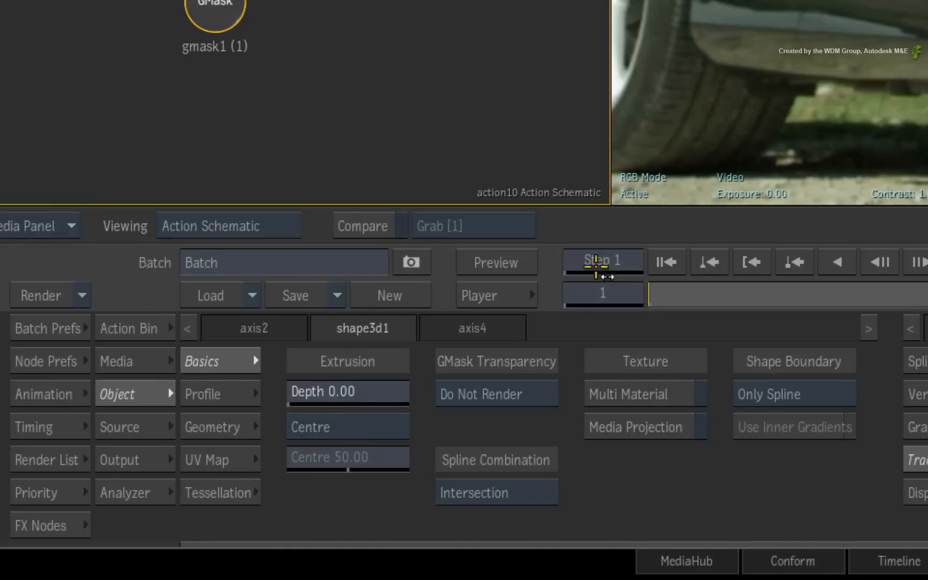
left_click(792, 393)
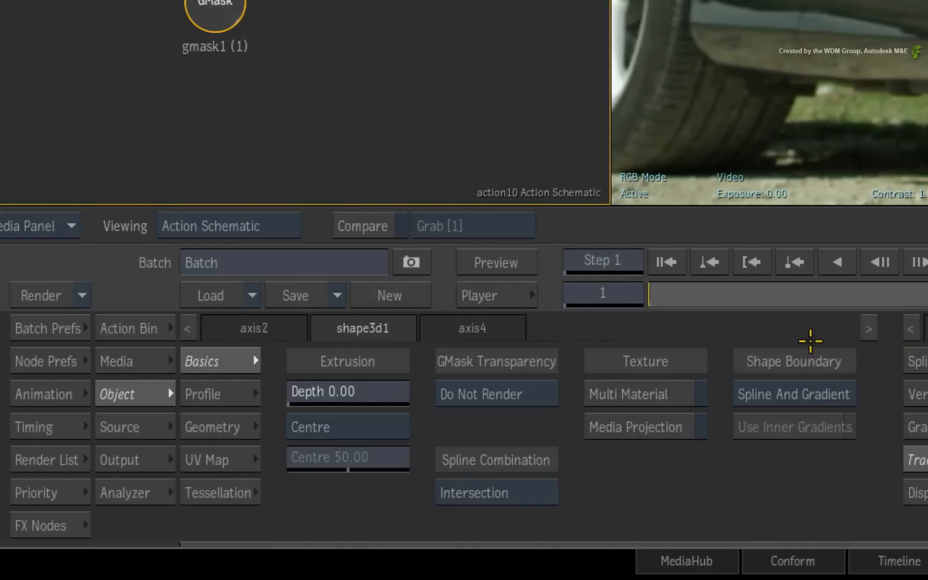
left_click(496, 394)
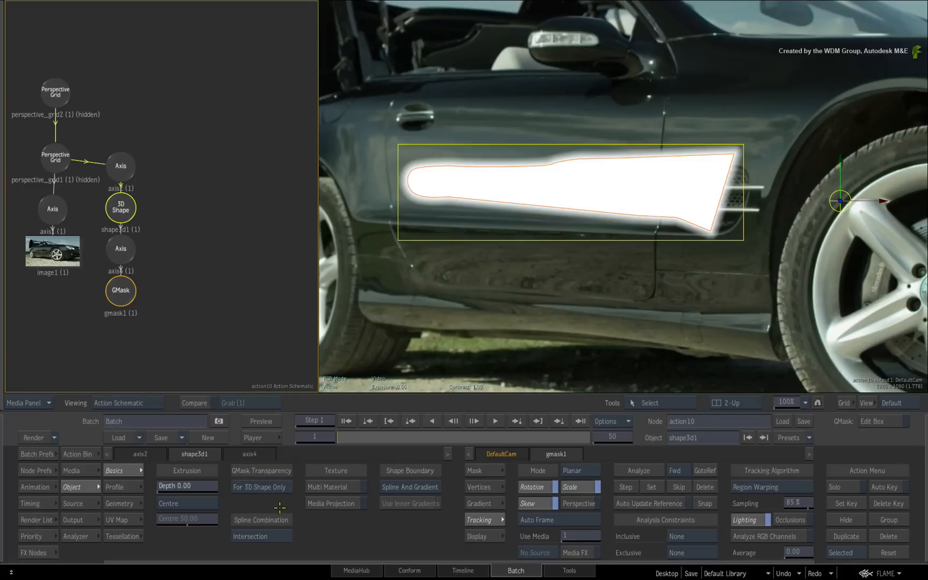
left_click(329, 502)
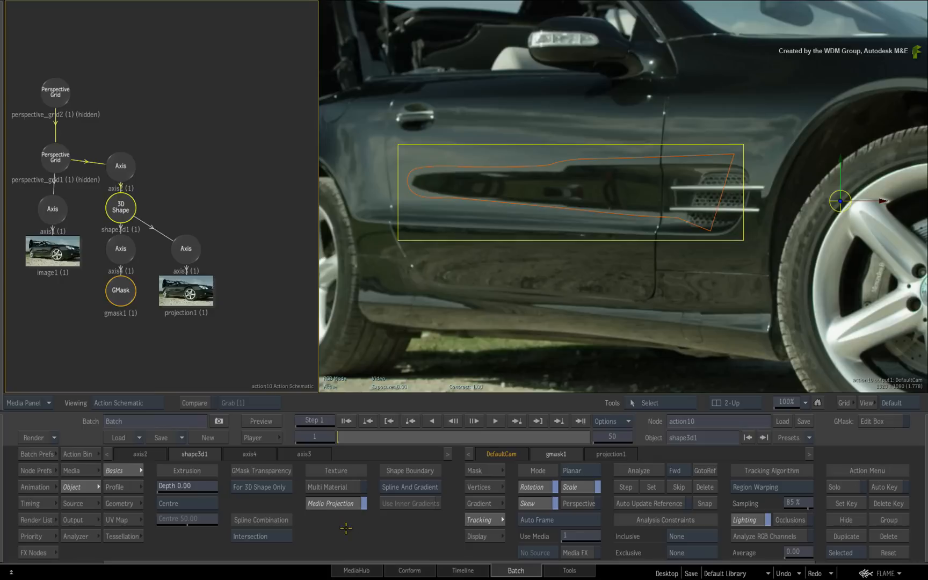
mouse_move(330, 528)
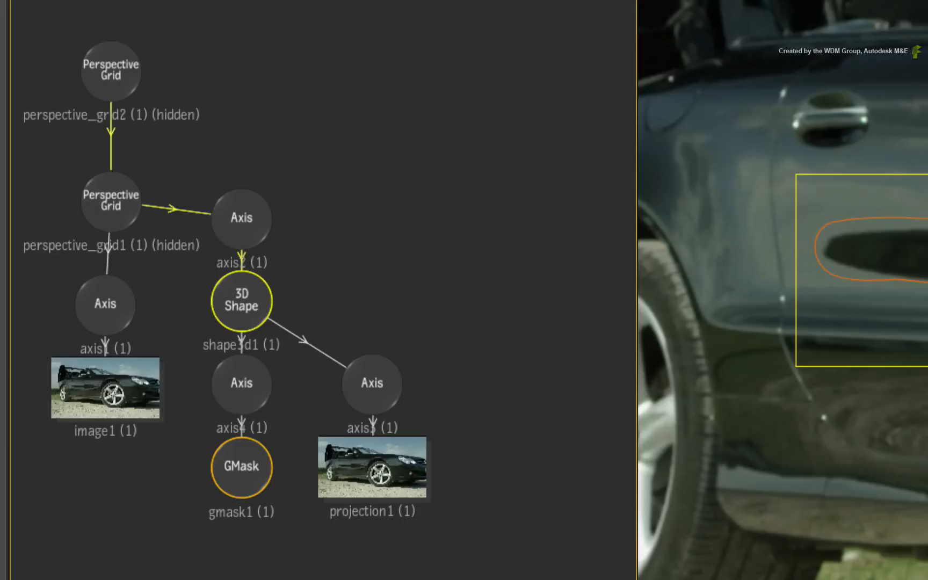
Step: Select projection1 so its clean-panel footage covers the reflected door area
left_click(372, 380)
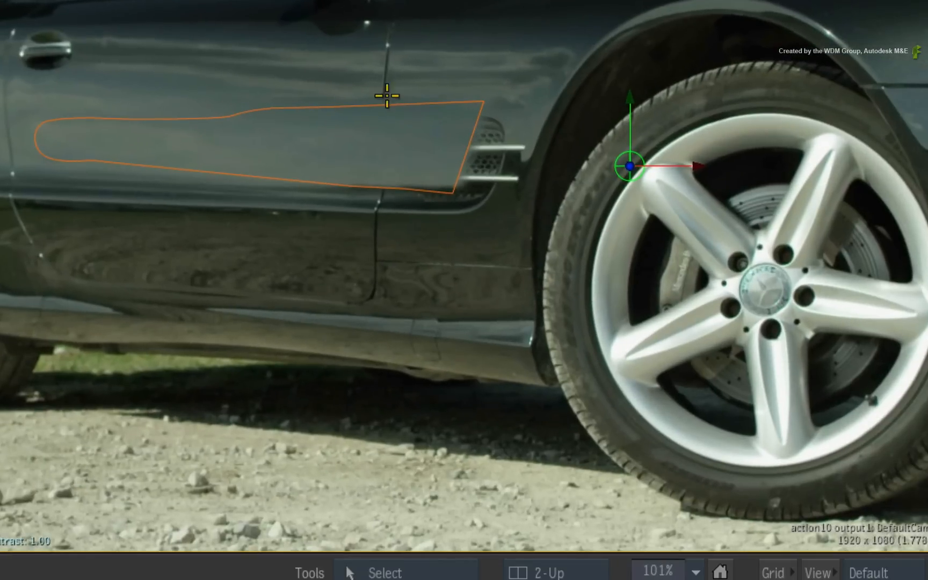
mouse_move(297, 435)
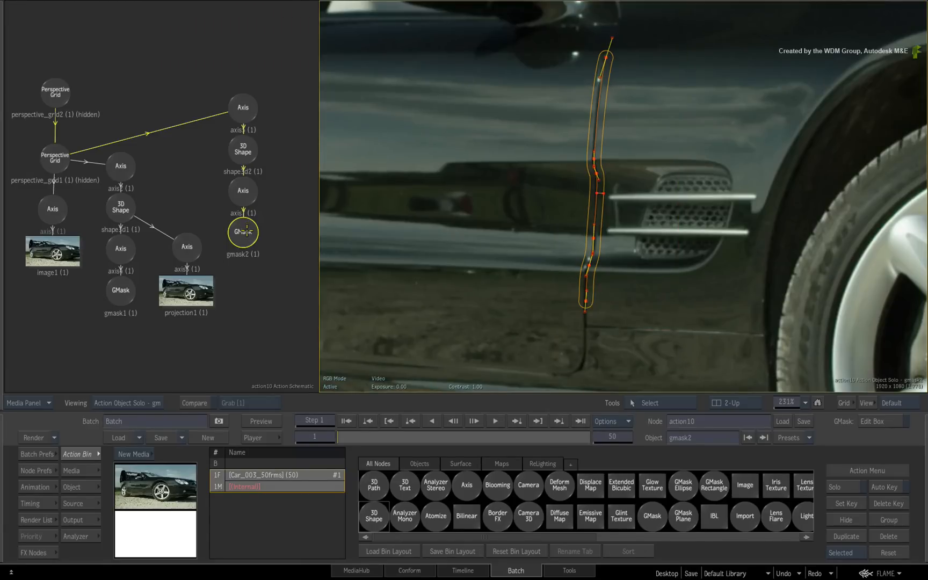
Step: Add a second 3D Shape with GMask to perspective_grid1 for the vertical door line
left_click(242, 150)
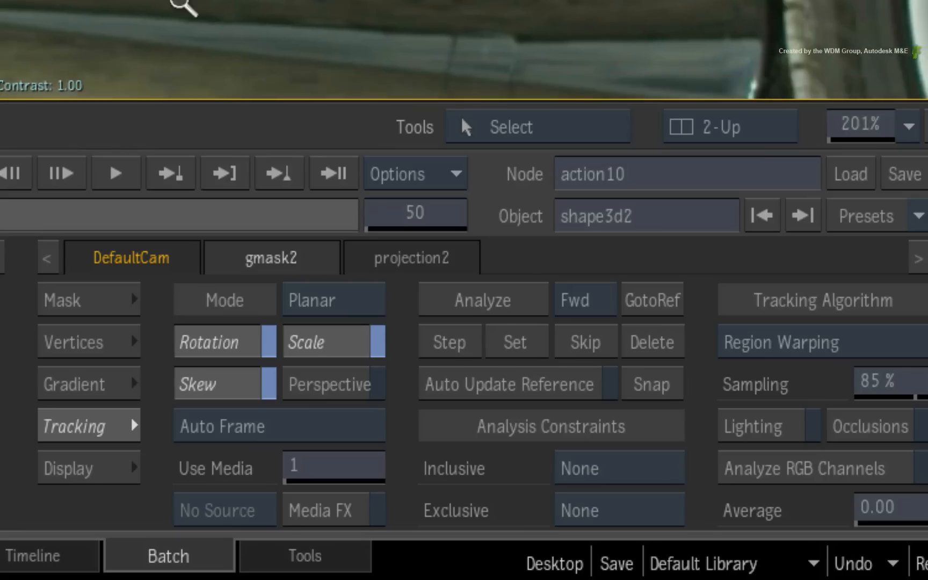
Step: Enable Media Projection on shape3d2 with a Spline And Gradient softened mask
left_click(78, 383)
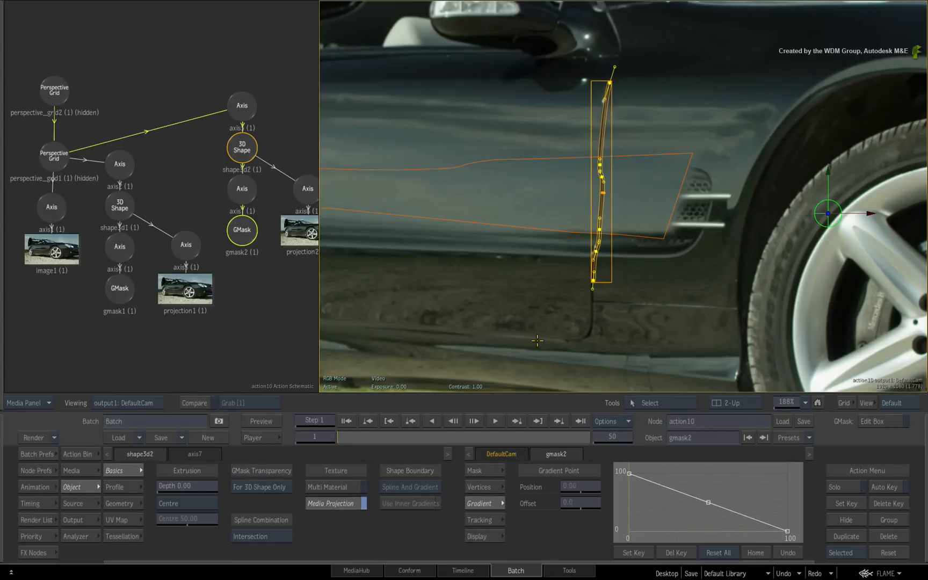
mouse_move(533, 510)
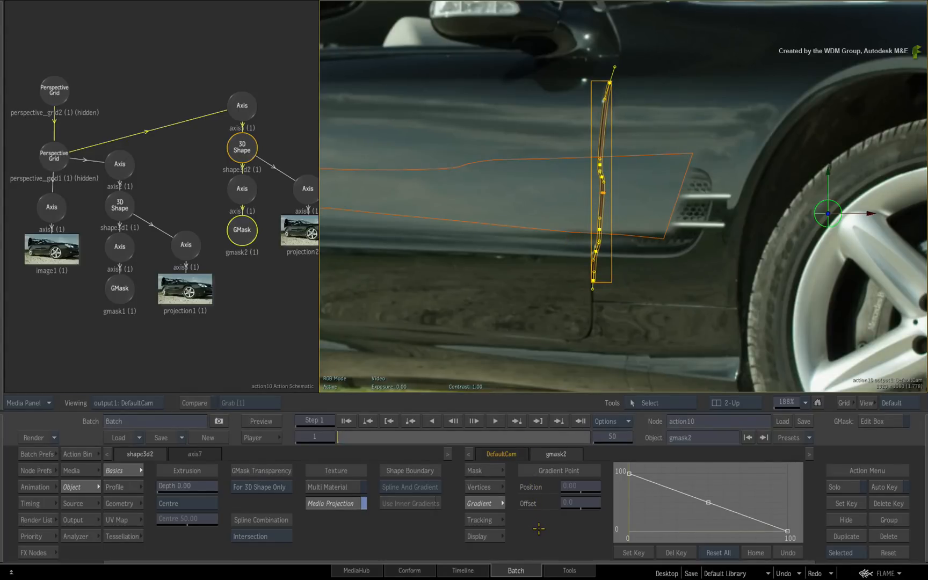
left_click(77, 454)
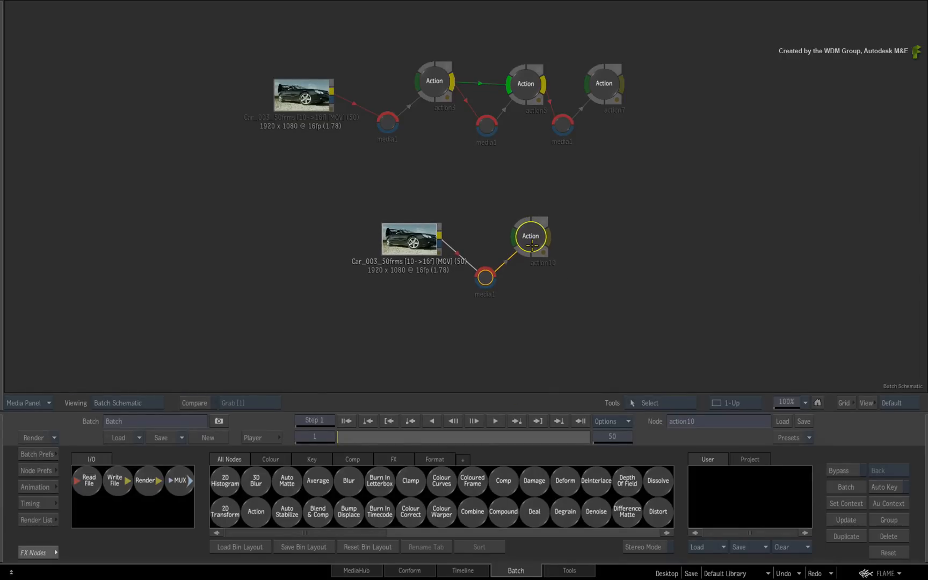
Step: Reopen action10's Action Schematic from Batch and select perspective_grid1
double_click(530, 235)
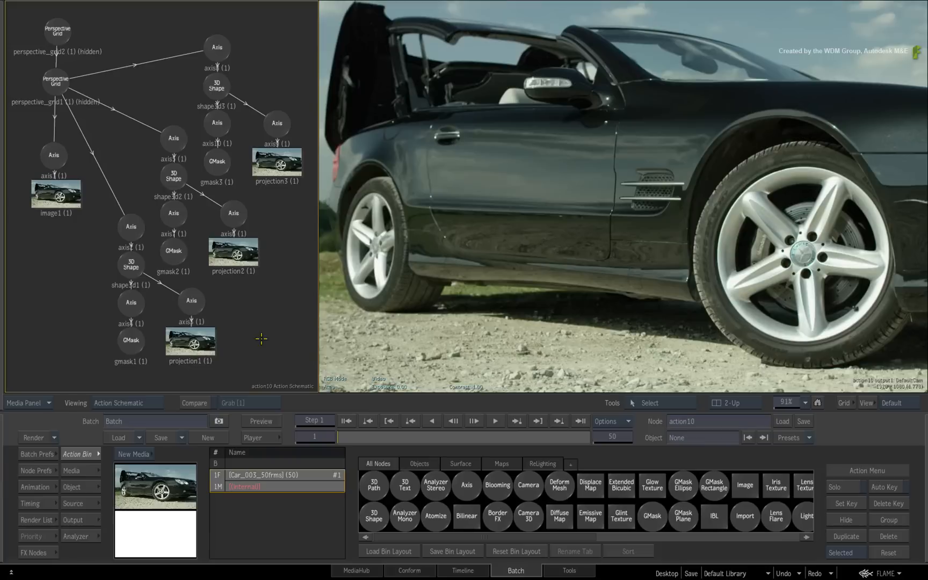
left_click(54, 81)
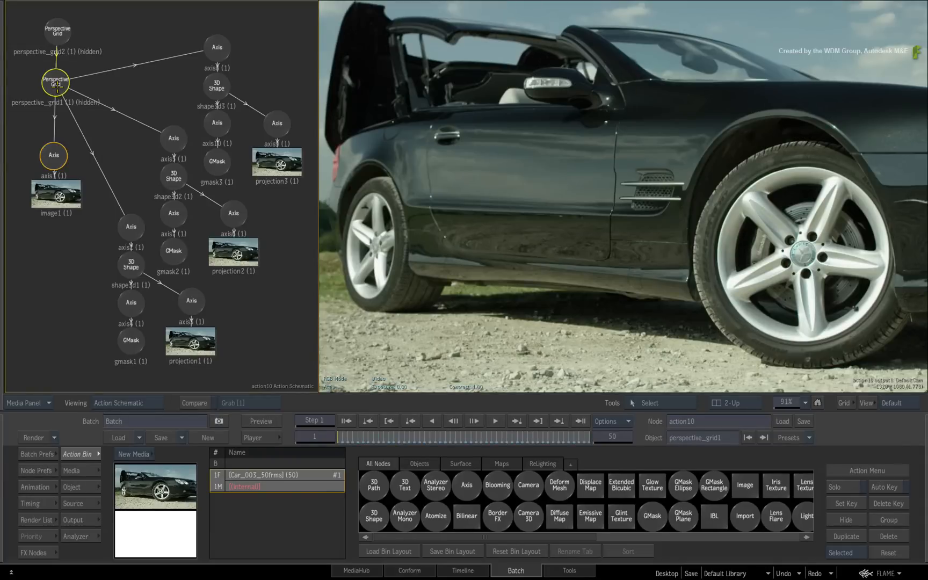